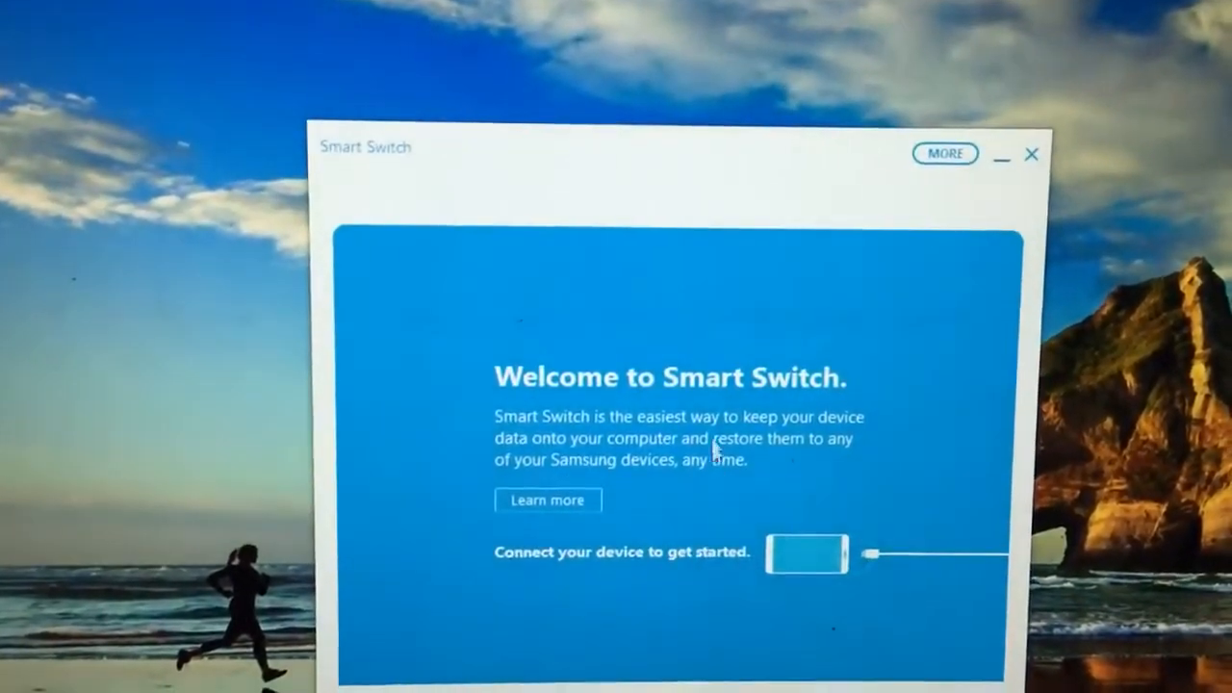
Open Emergency Software Recovery and Initialisation from the MORE menu
click(945, 153)
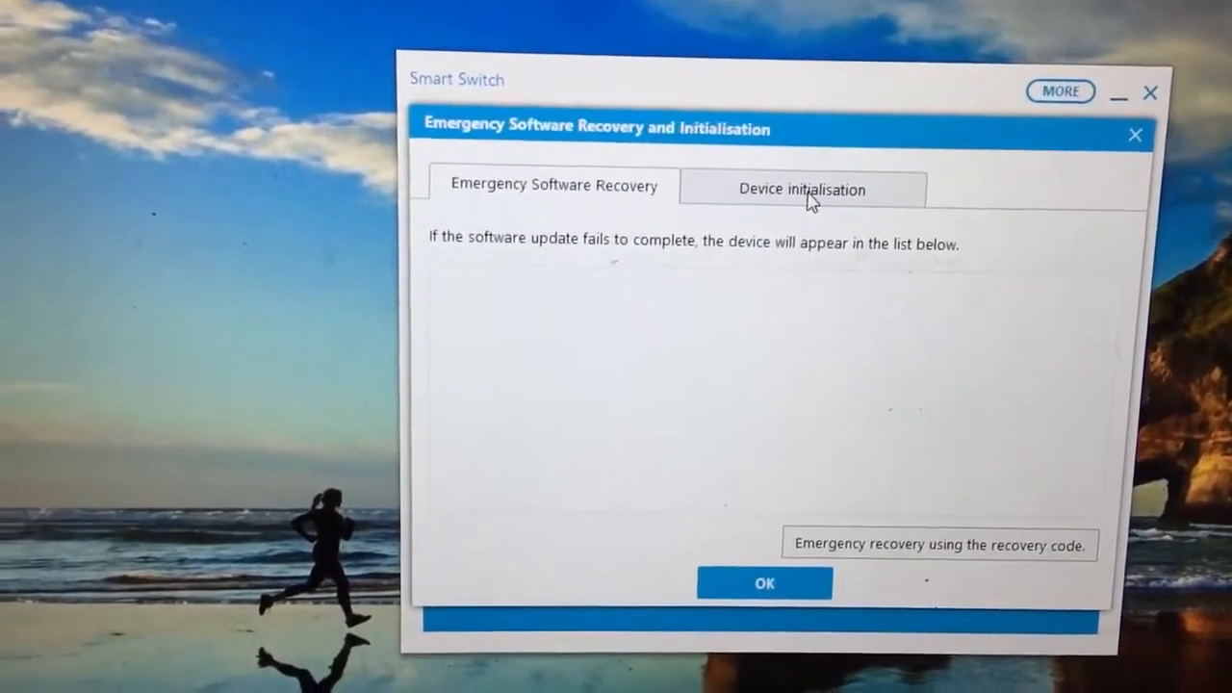
Switch the recovery dialog to the Device initialisation tab
click(802, 189)
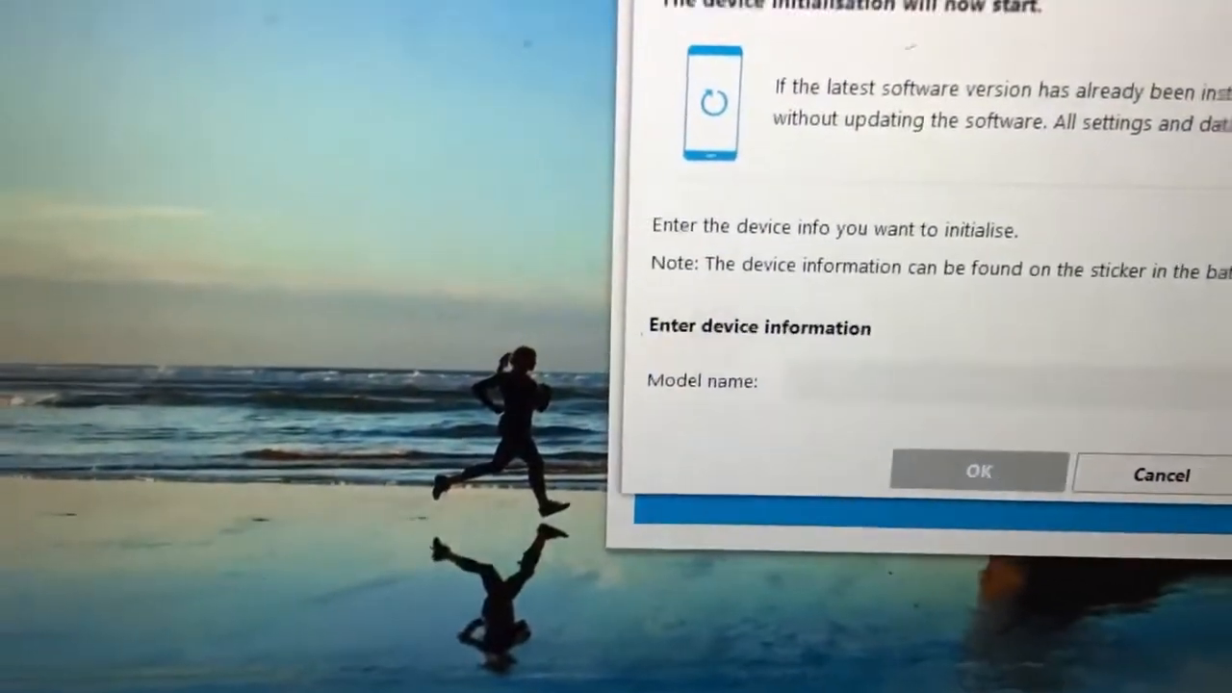
Fill the Model name field with GT-I9505
text(GT-)
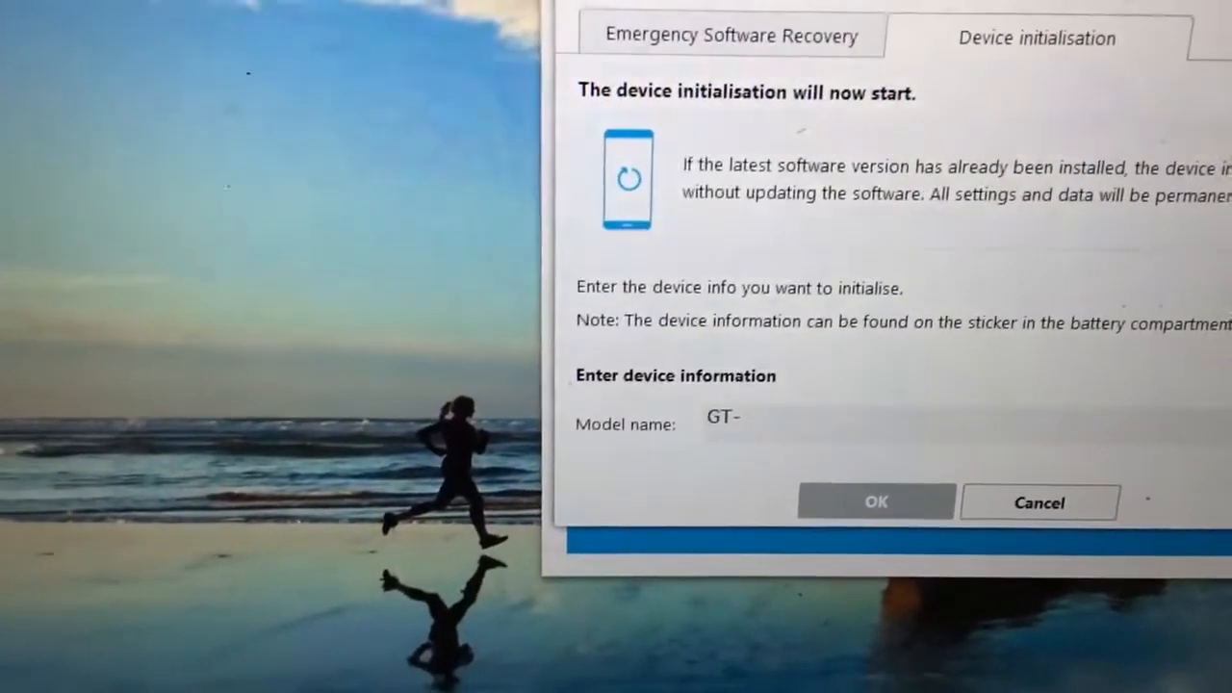
text(I9505)
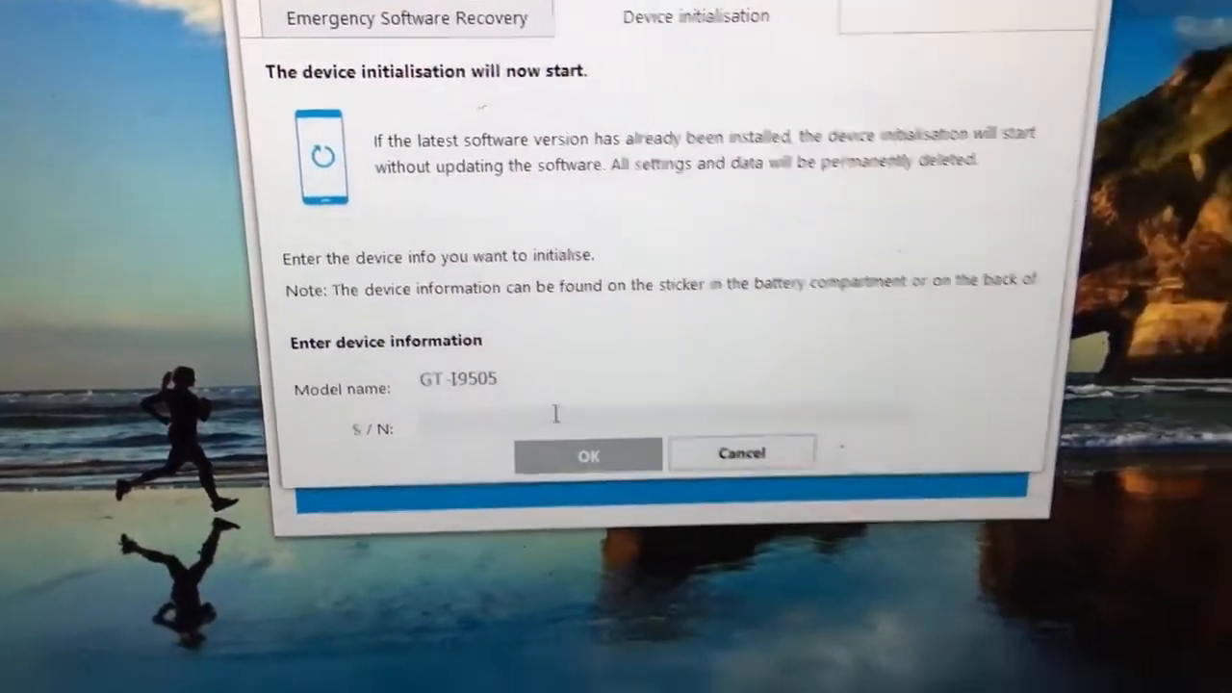
Fill the S/N field with the phone's serial number
text(RF1D345G34)
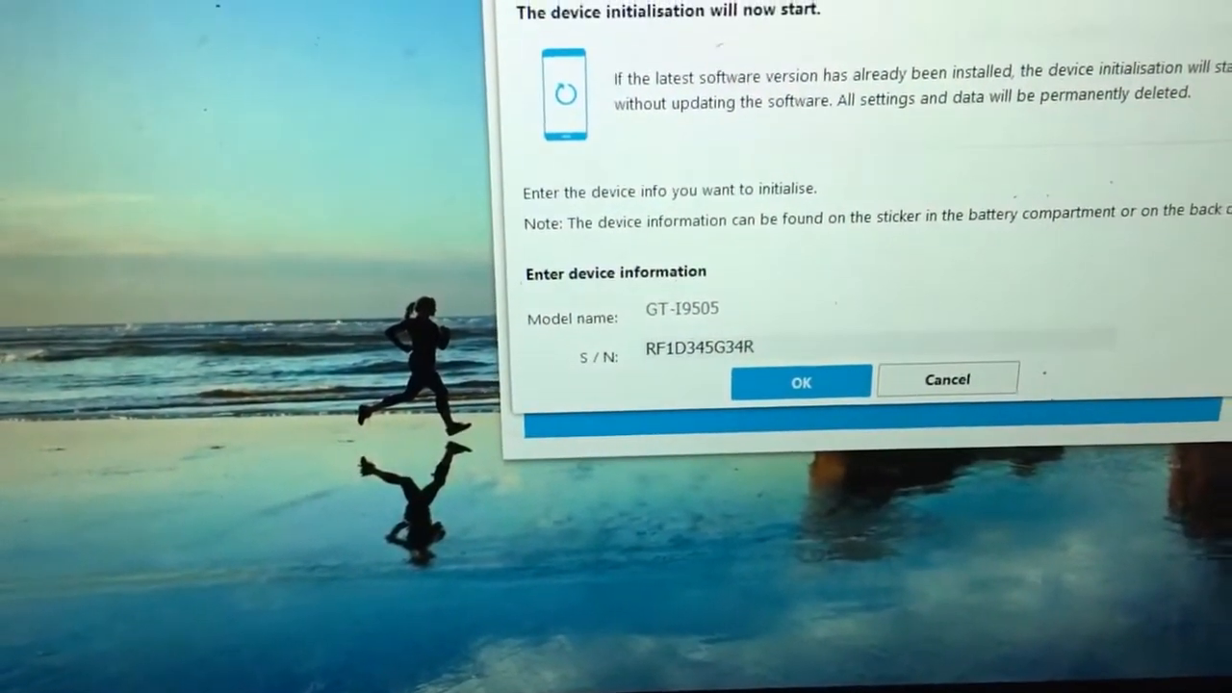
text(RF8G40J8DTE)
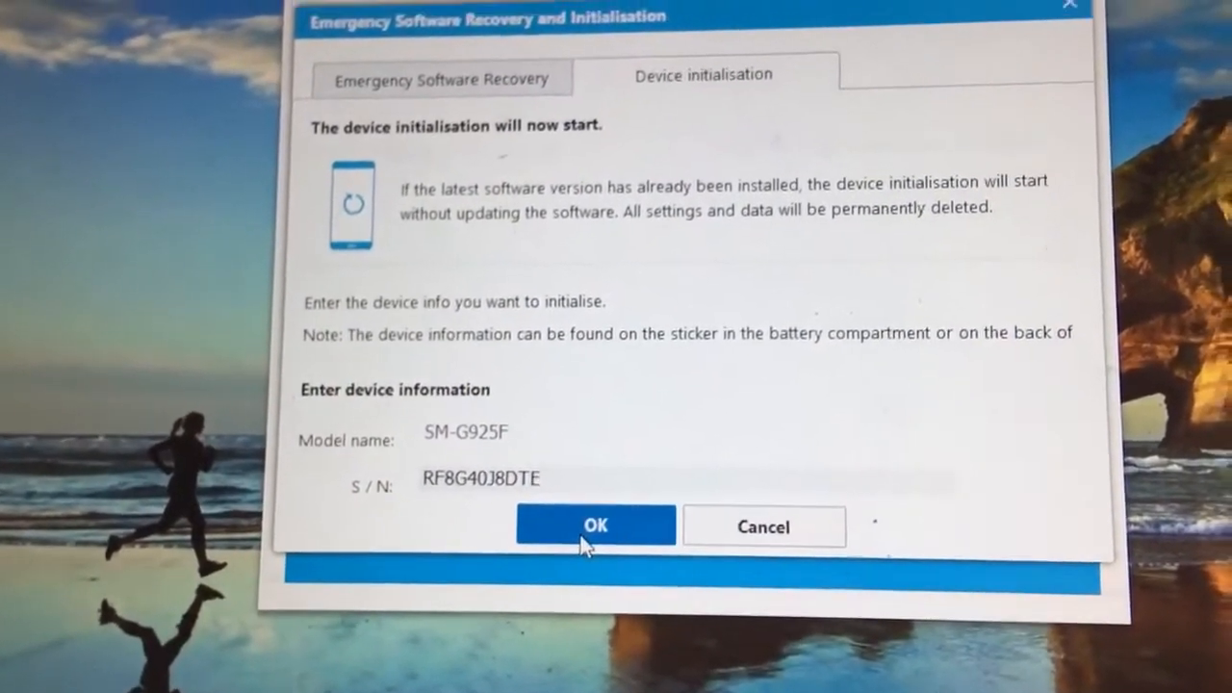
Submit the device details and confirm Software Update and Initialisation
click(594, 526)
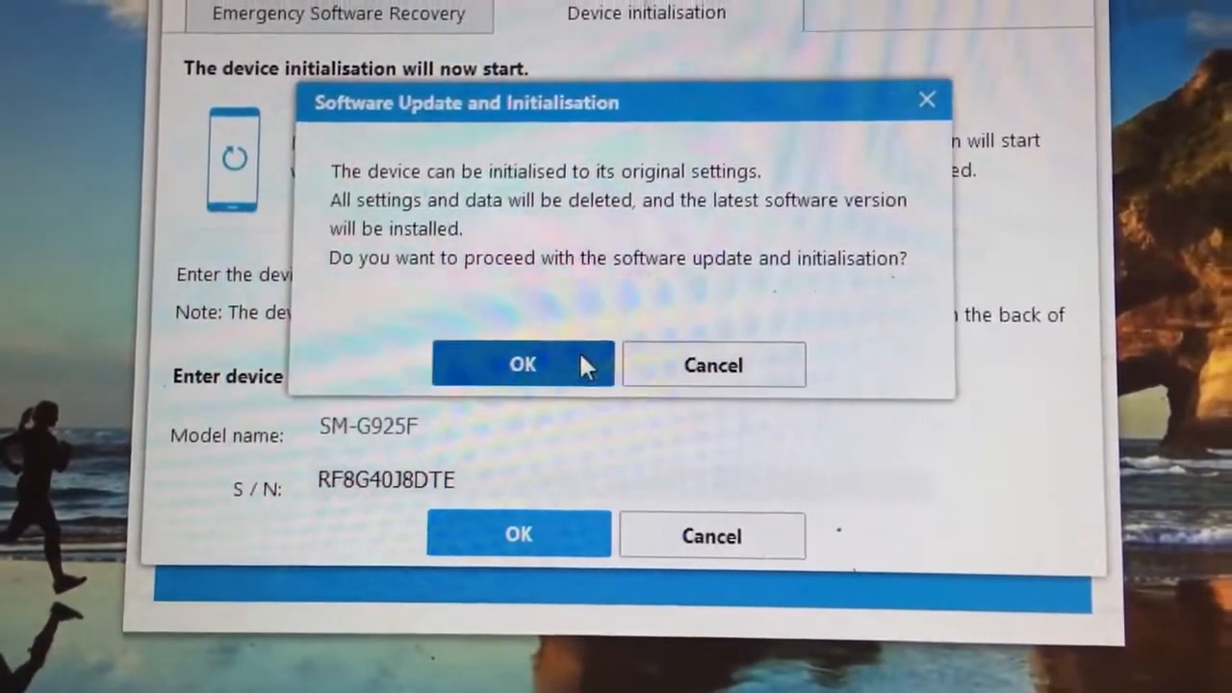
click(521, 364)
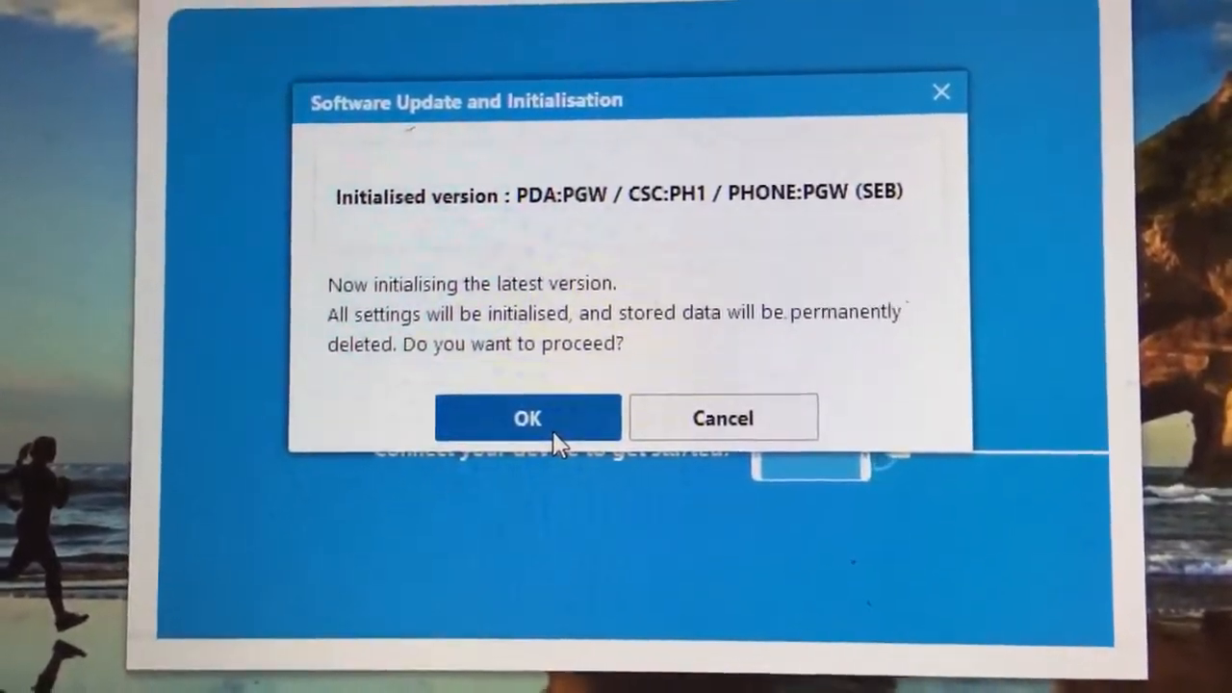
Give the final OK to wipe and initialise the Galaxy S4's software
click(527, 418)
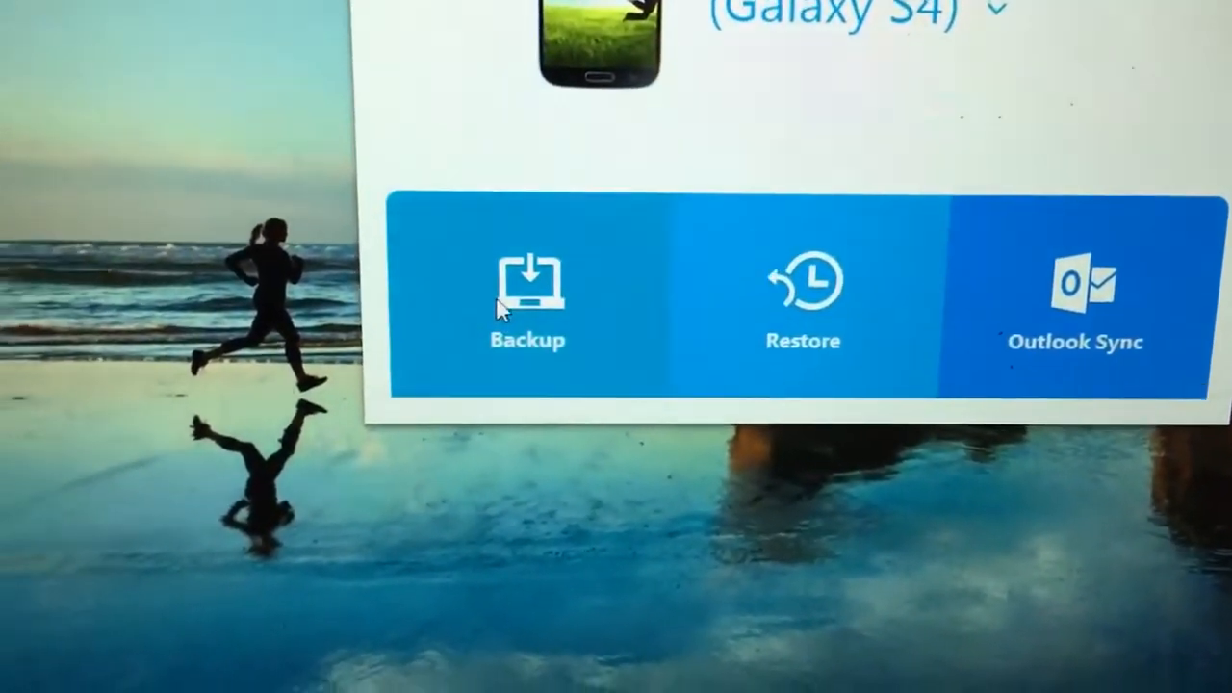
Back up the Galaxy S4's data to the computer, ending with 13 succeeded and 4 excluded
click(526, 289)
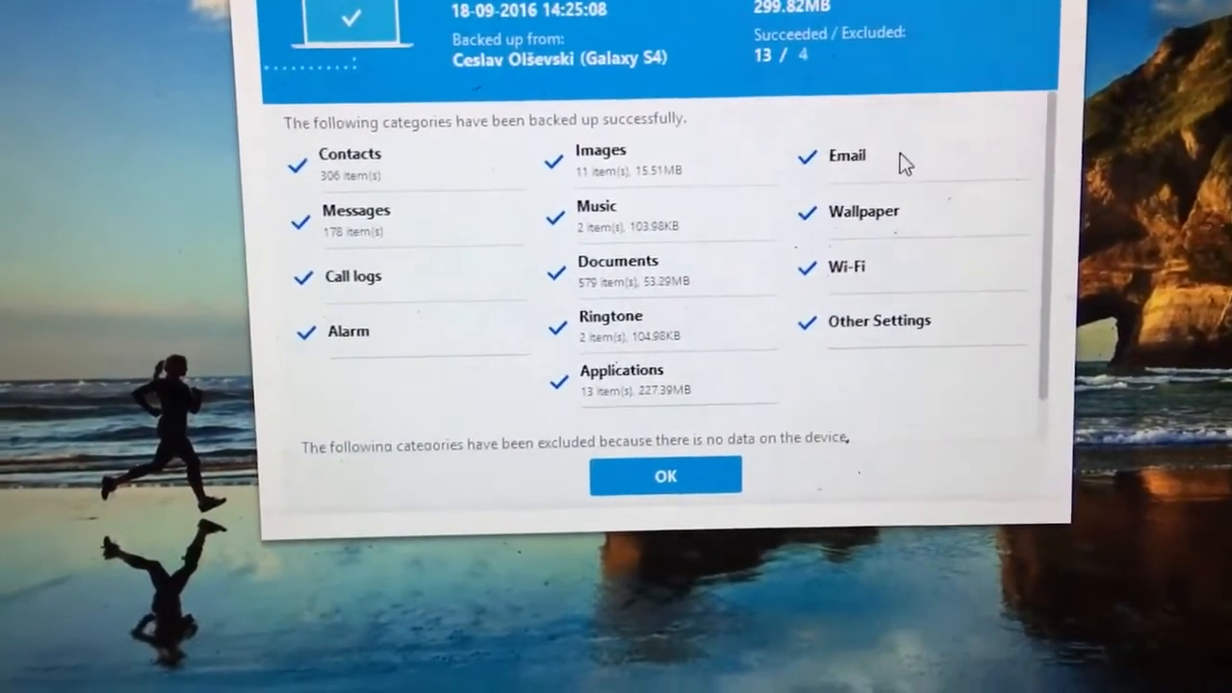
Scroll the backup summary list and dismiss it with OK
scroll(down, 3)
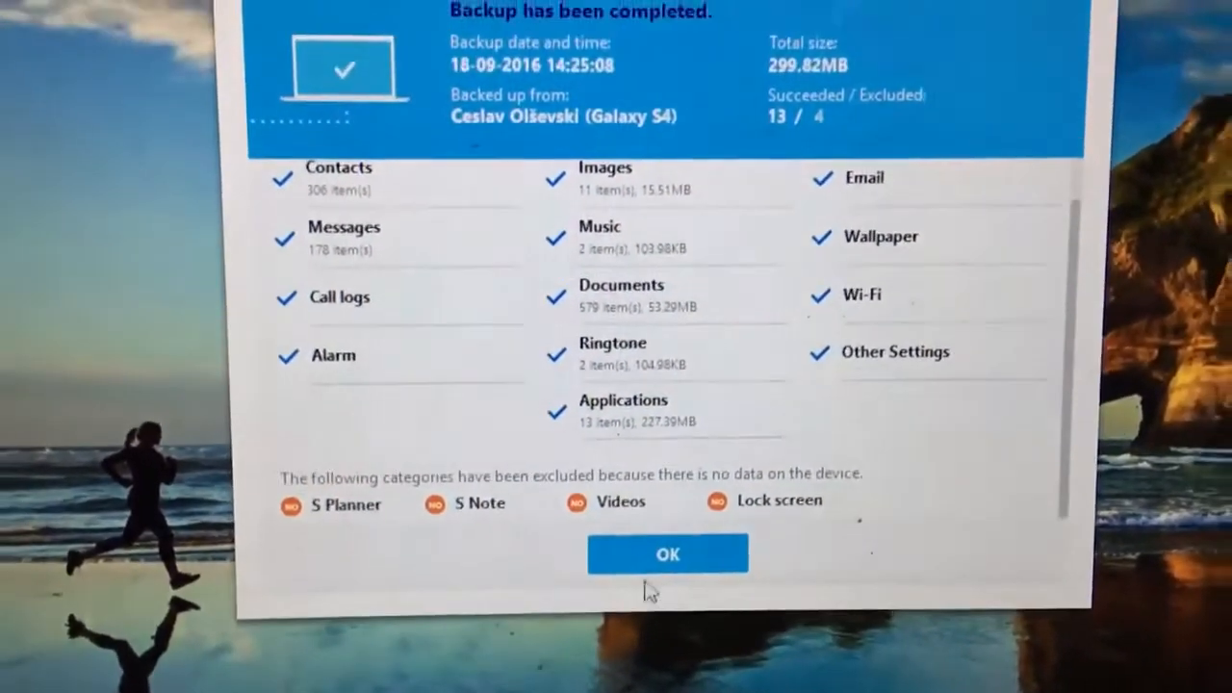
click(667, 553)
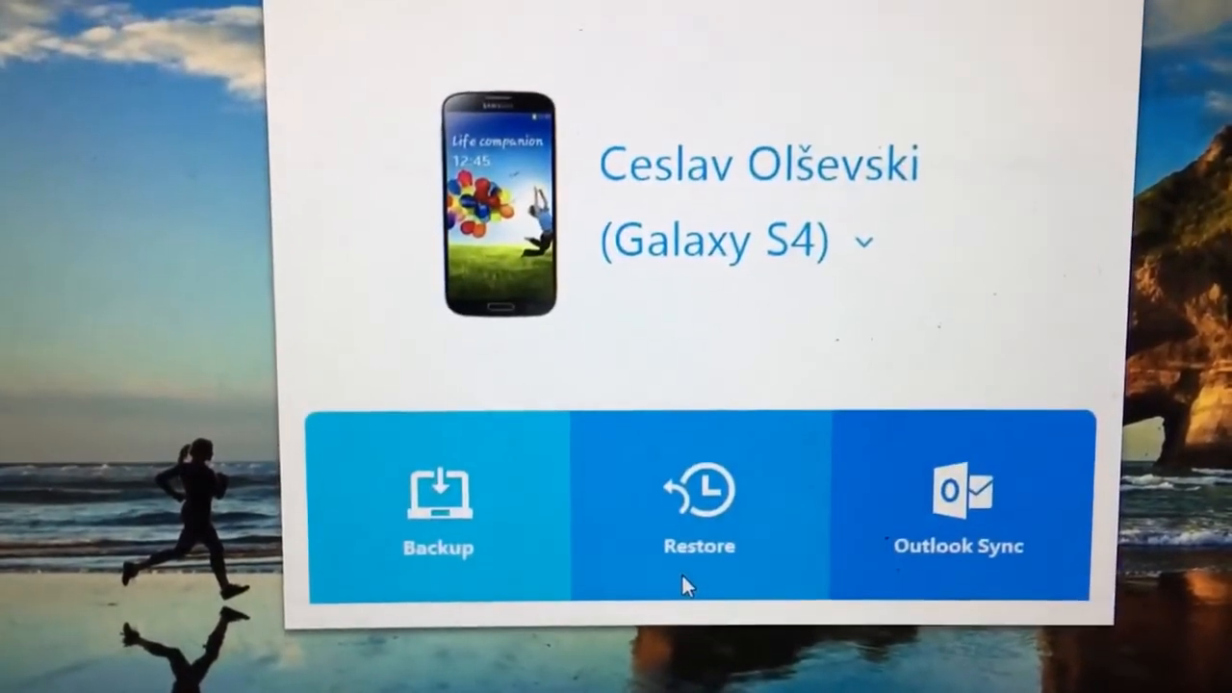
Restore the 18-09-2016 backup to the Galaxy S4 with Restore now
click(698, 505)
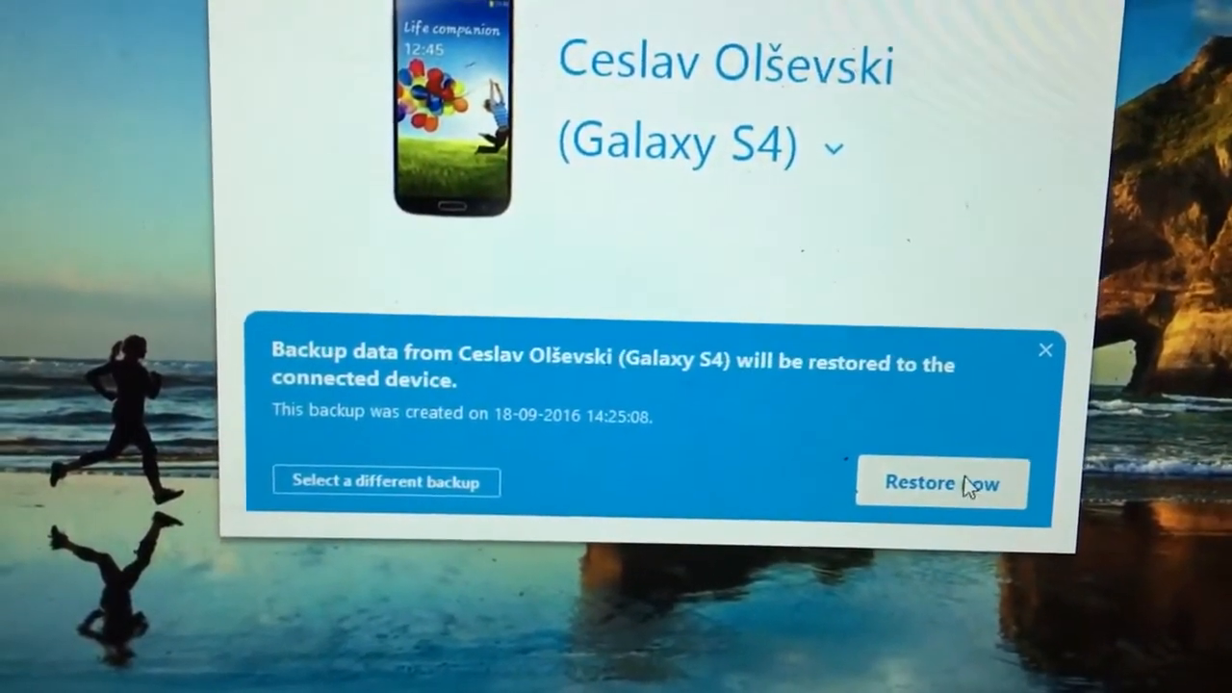
click(940, 483)
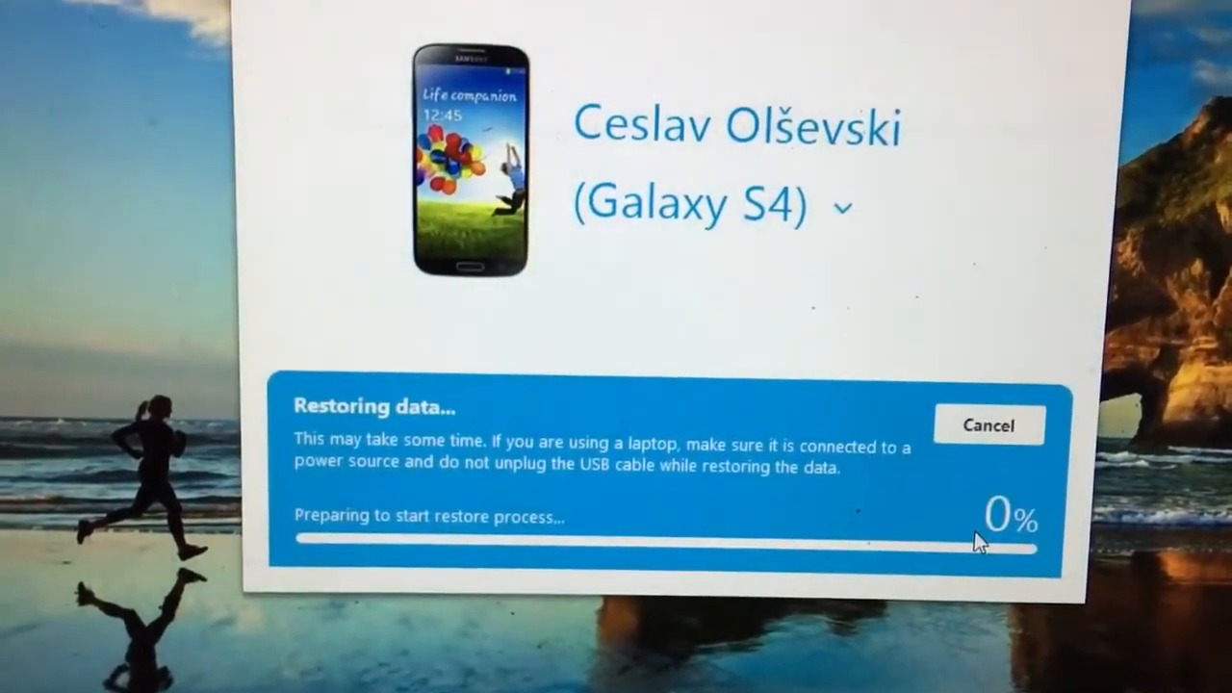